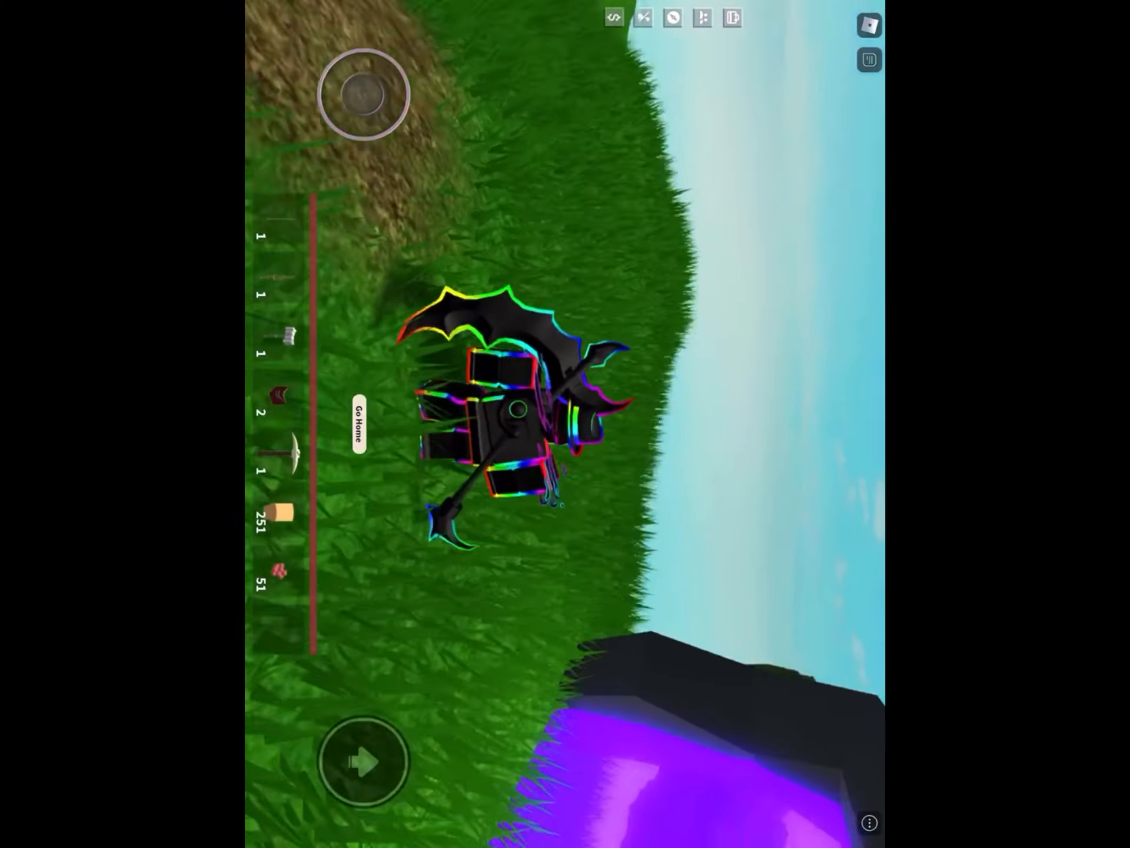
Open the in-game menu showing the server's player list over the paused island
drag(360, 93, 407, 101)
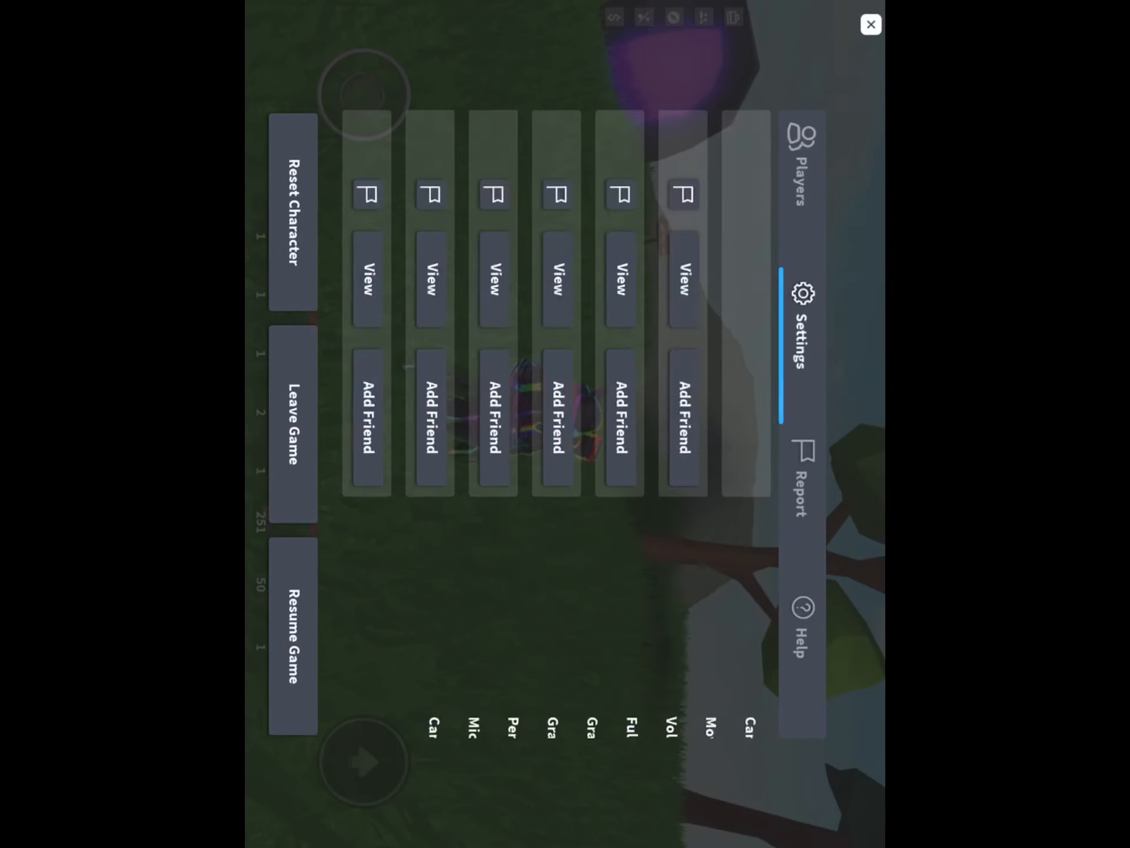
Close the in-game menu with the X button to resume play
click(870, 24)
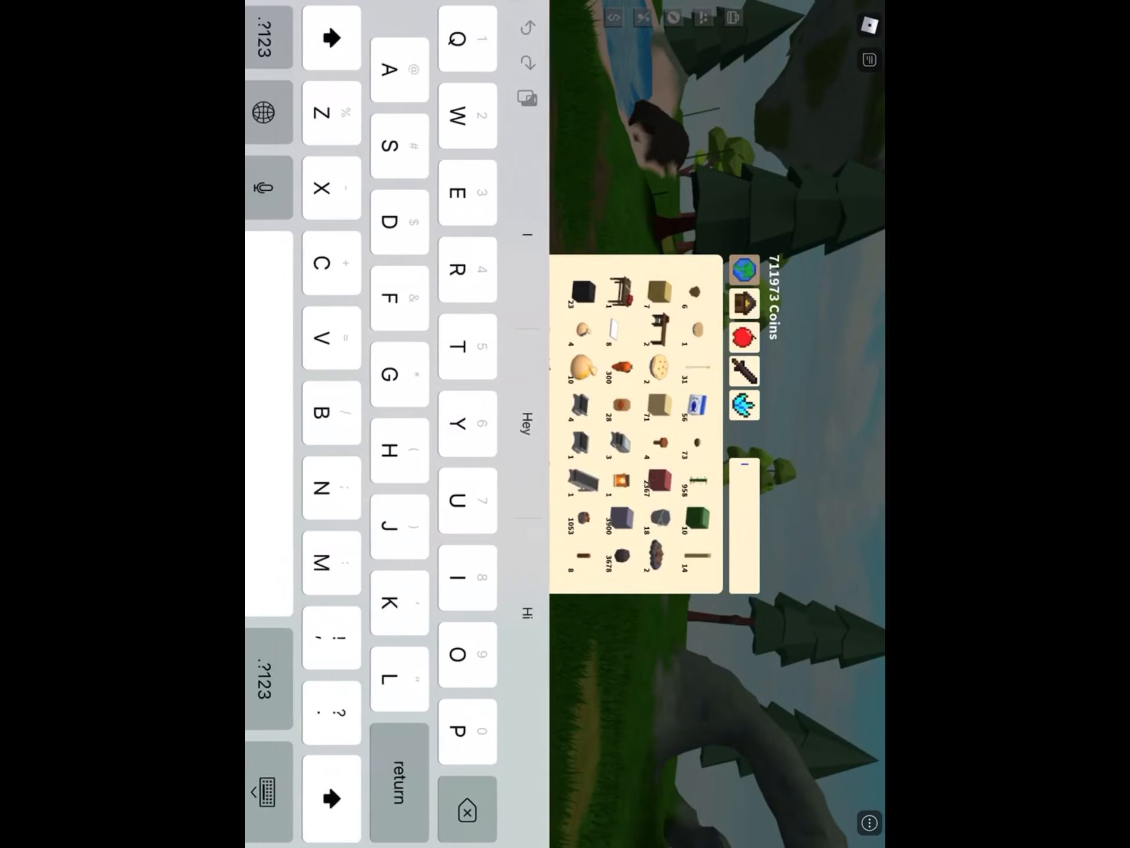
Search the inventory for 'Slime', then walk toward the slimes in the meadow
text(Slime)
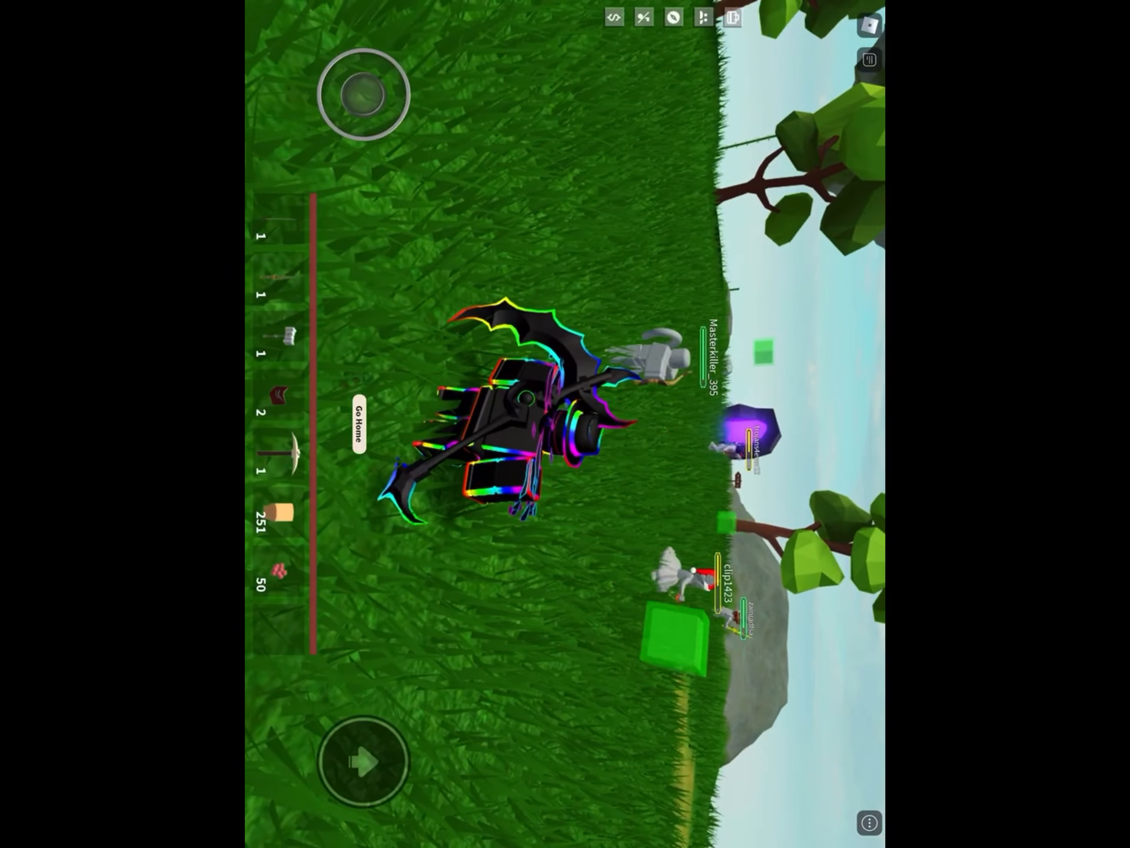
drag(360, 94, 404, 138)
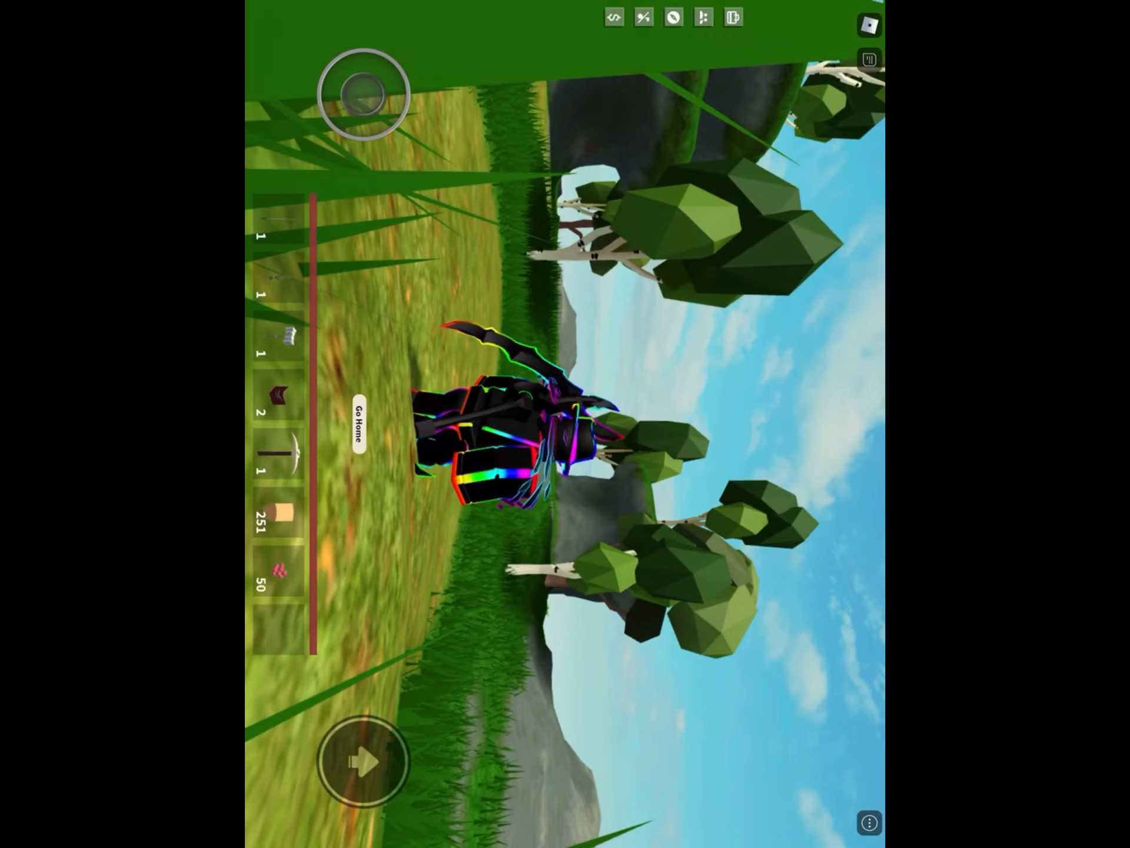
drag(364, 94, 411, 104)
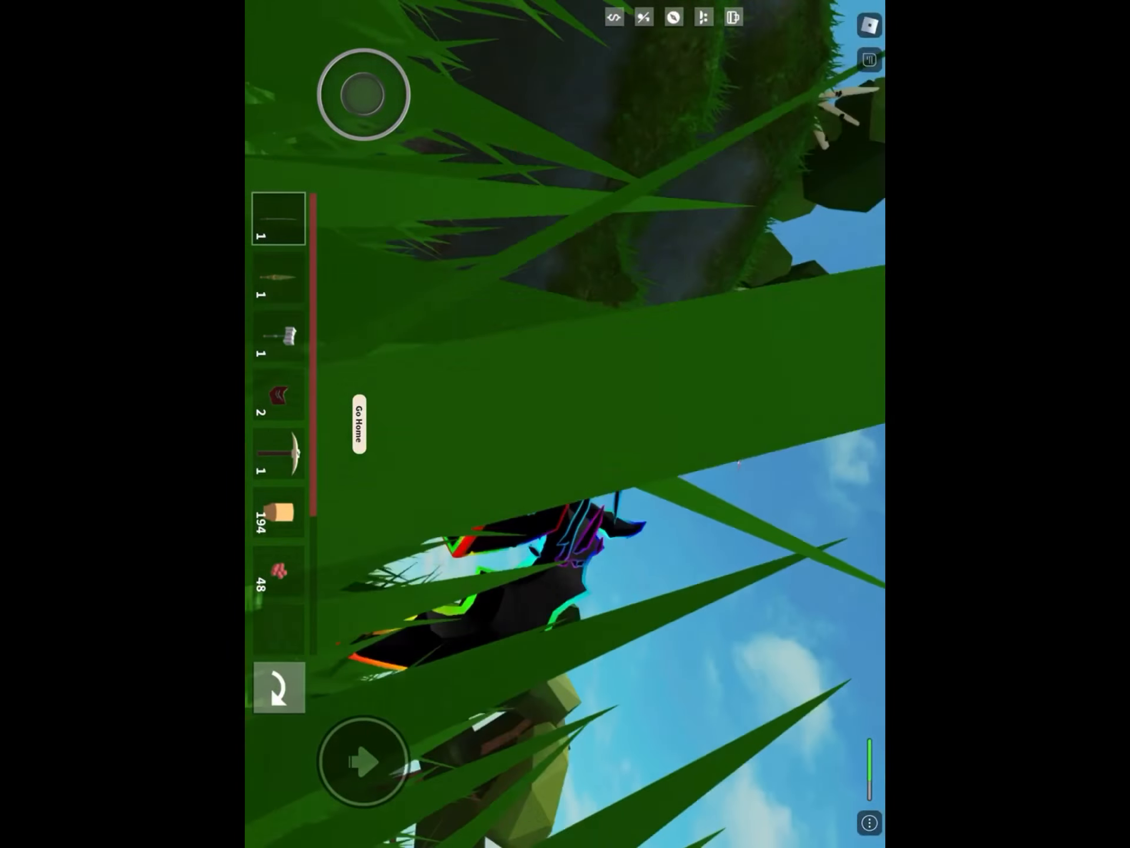
Rotate the camera out of the tall grass to view the avatar beside another player
drag(363, 94, 408, 126)
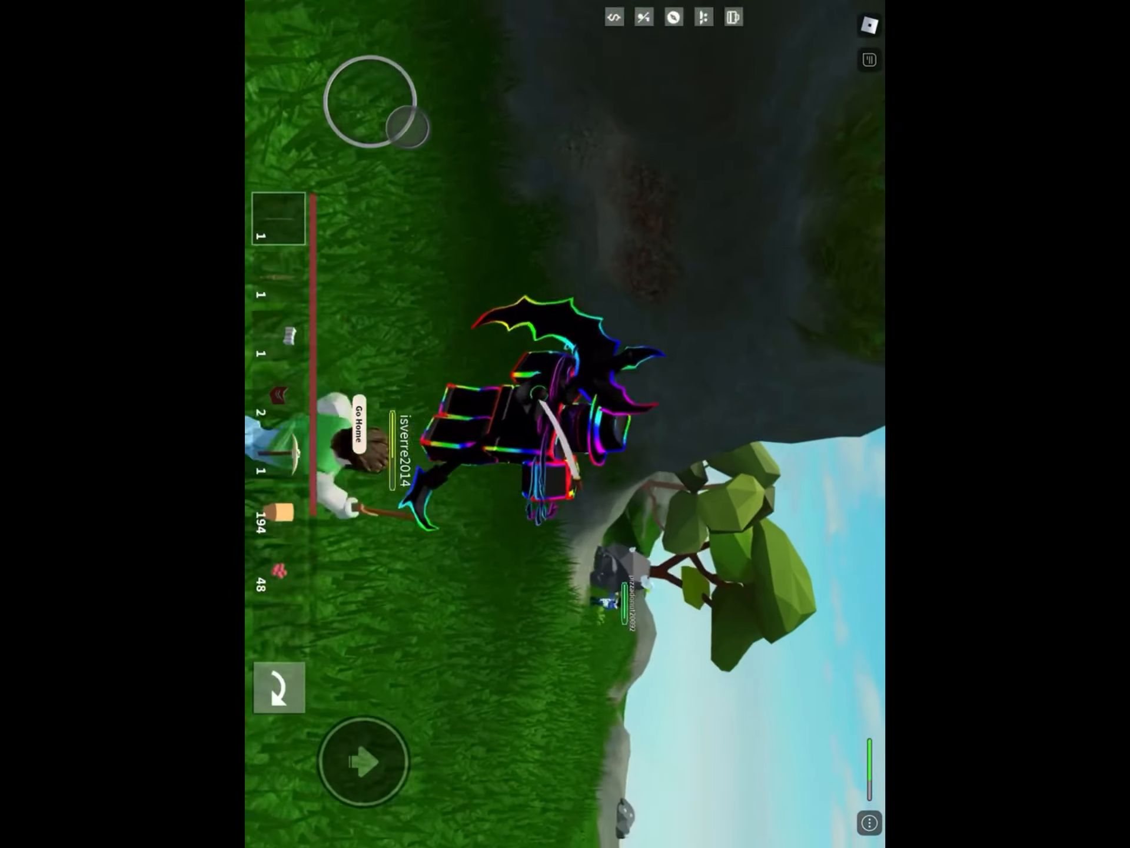